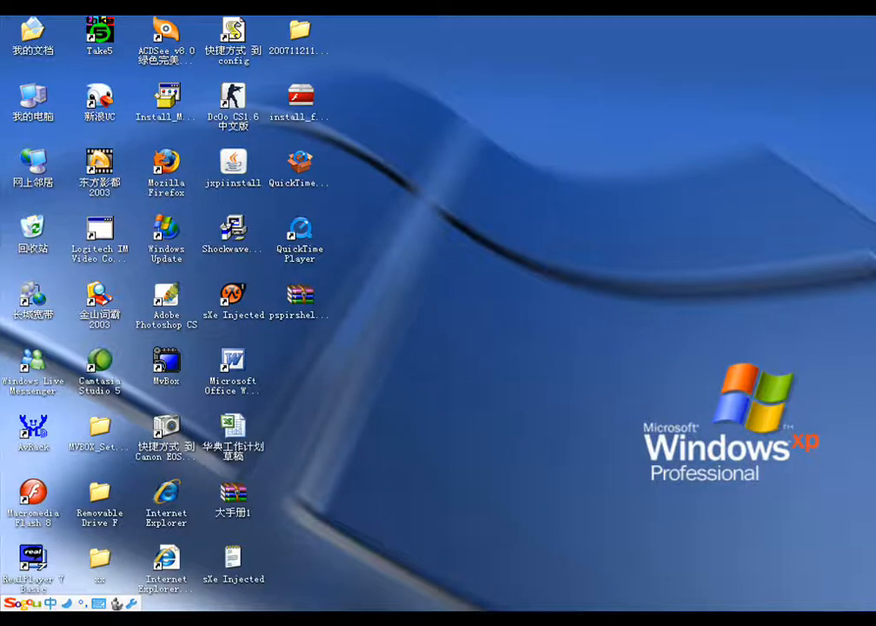
mouse_move(656, 396)
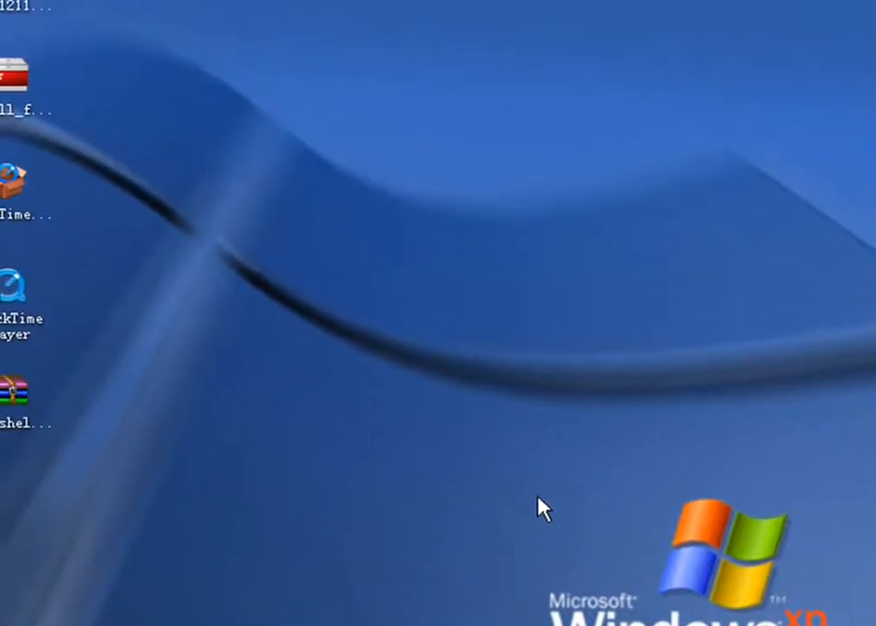
mouse_move(654, 202)
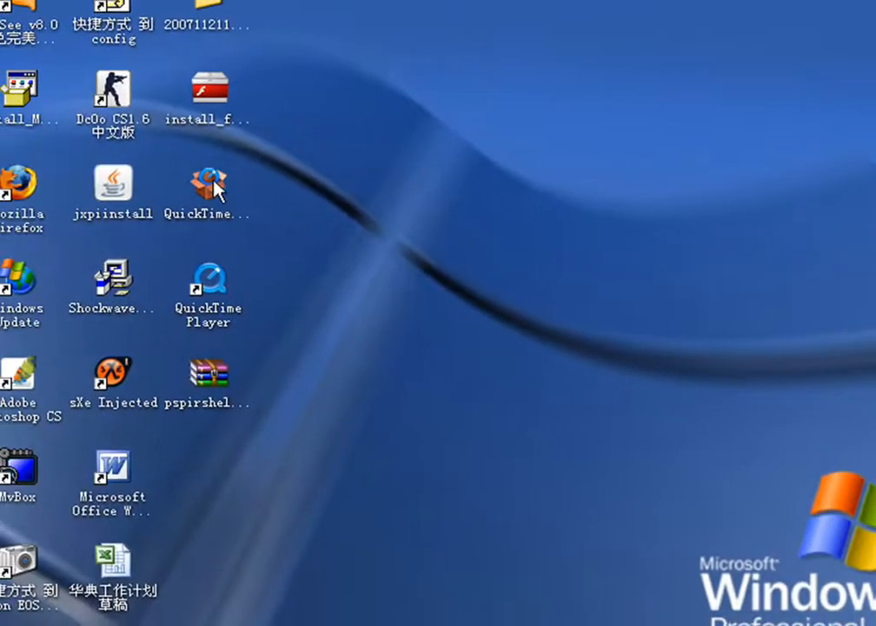
mouse_move(153, 448)
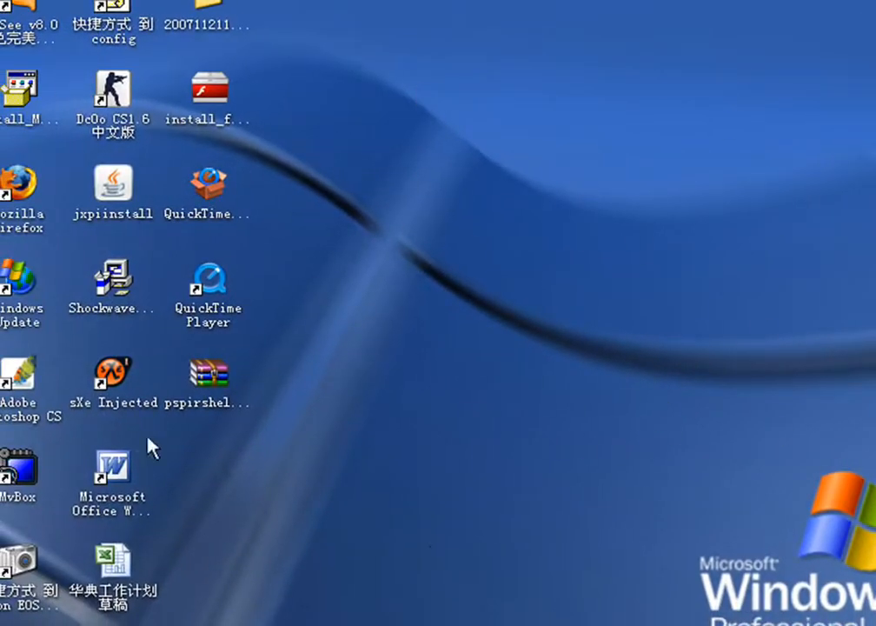
mouse_move(618, 149)
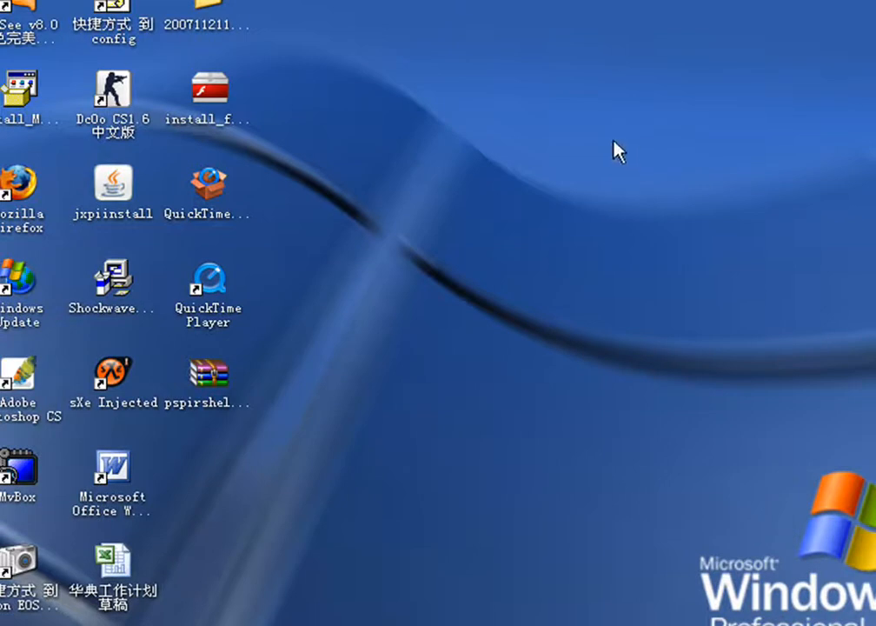
mouse_move(137, 351)
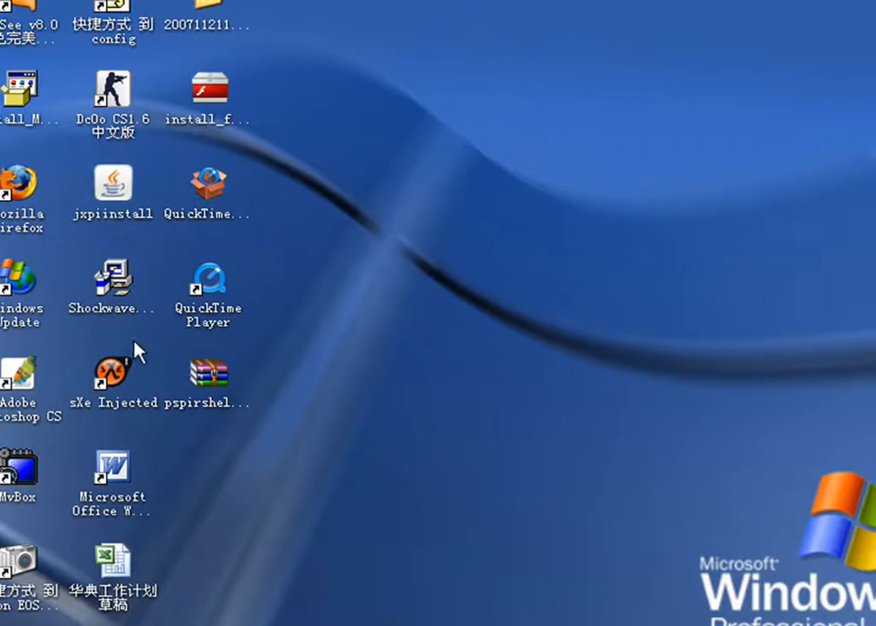
Select the pspirshell139_update archive and open, then set aside, the Removable Drive F window.
left_click(209, 376)
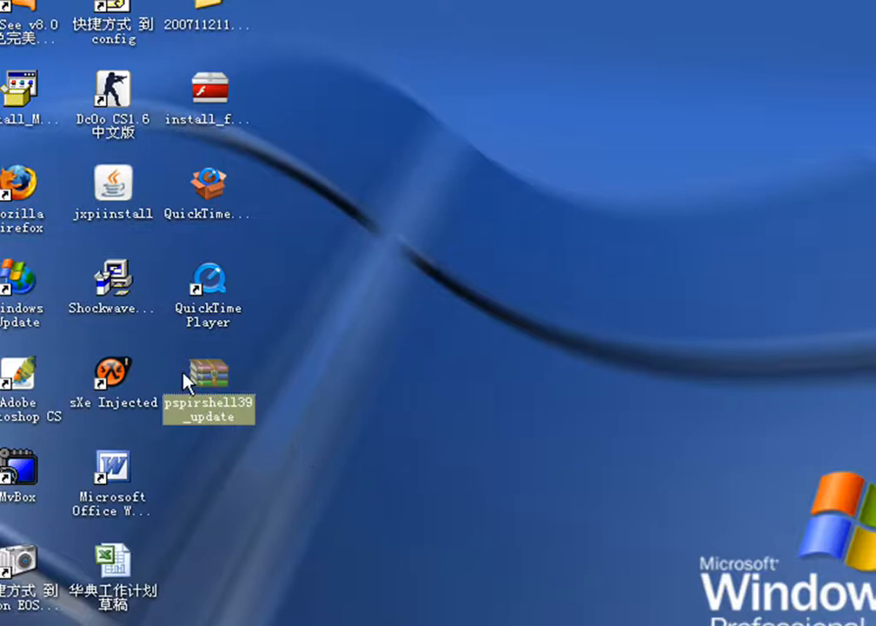
mouse_move(212, 379)
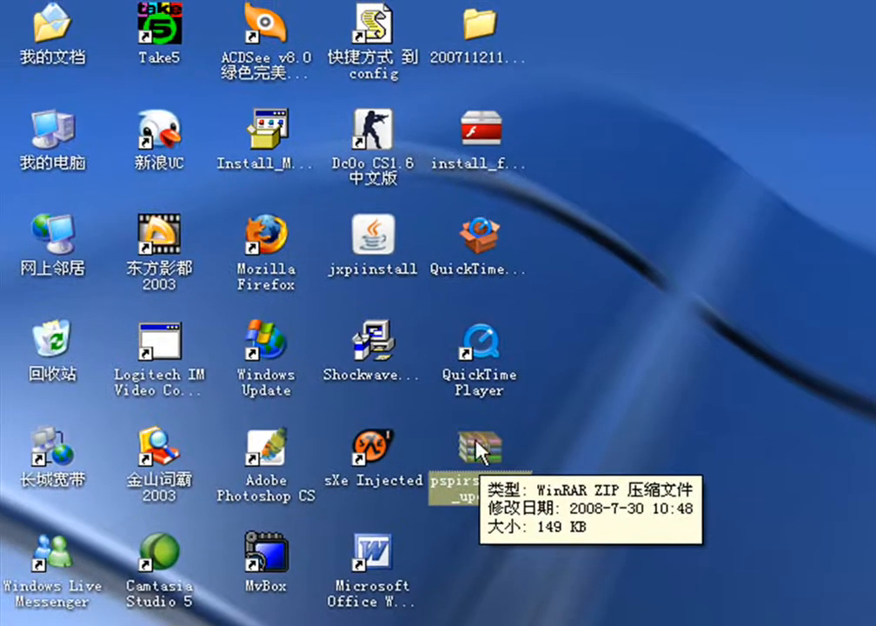
mouse_move(466, 435)
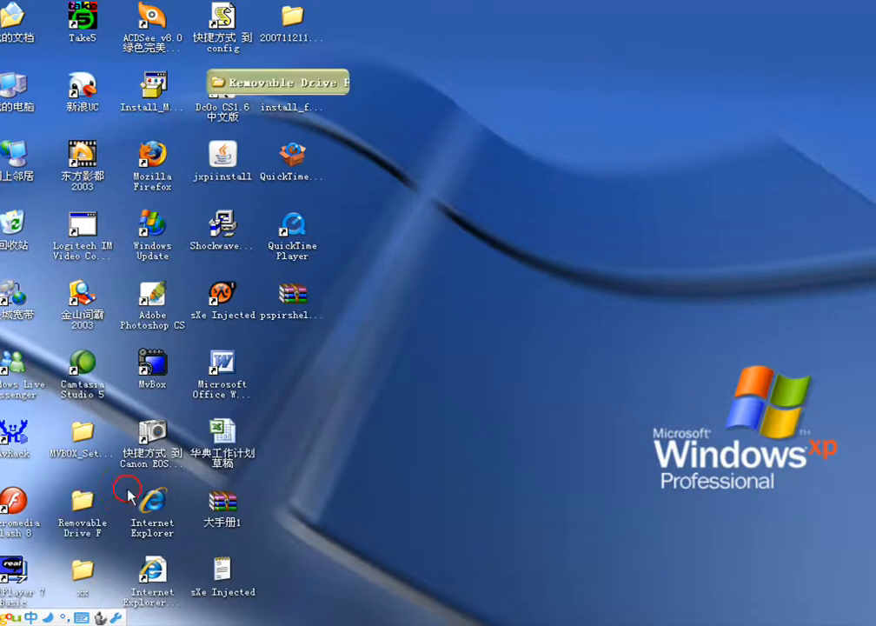
double_click(81, 507)
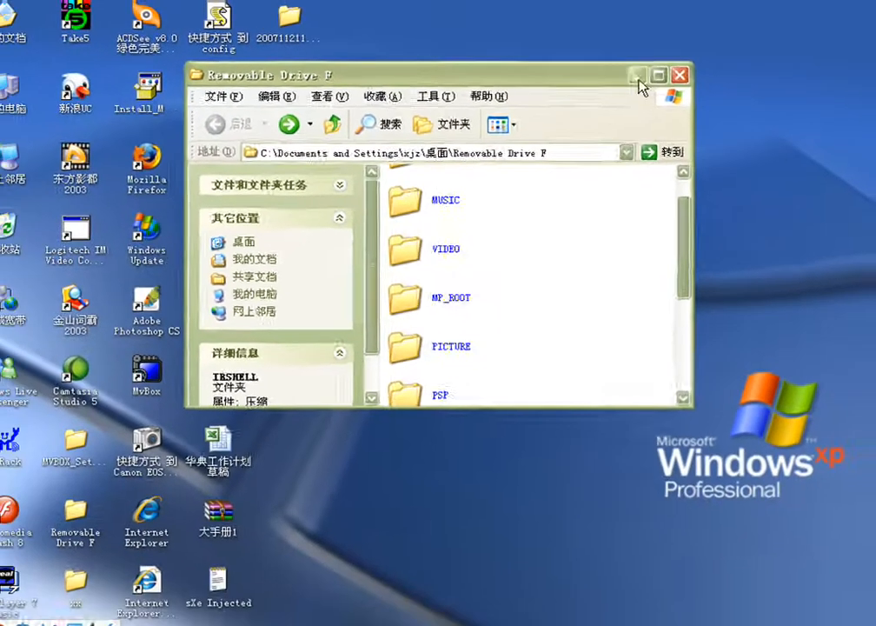
left_click(681, 74)
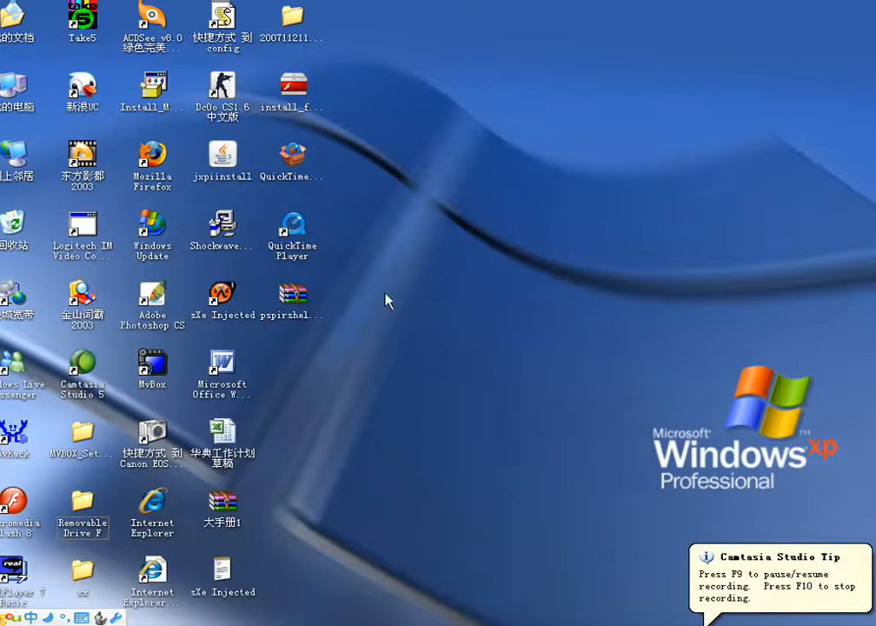
Open the update archive in WinRAR, select its IRSHELL folder and bring Removable Drive F back alongside.
left_click(292, 287)
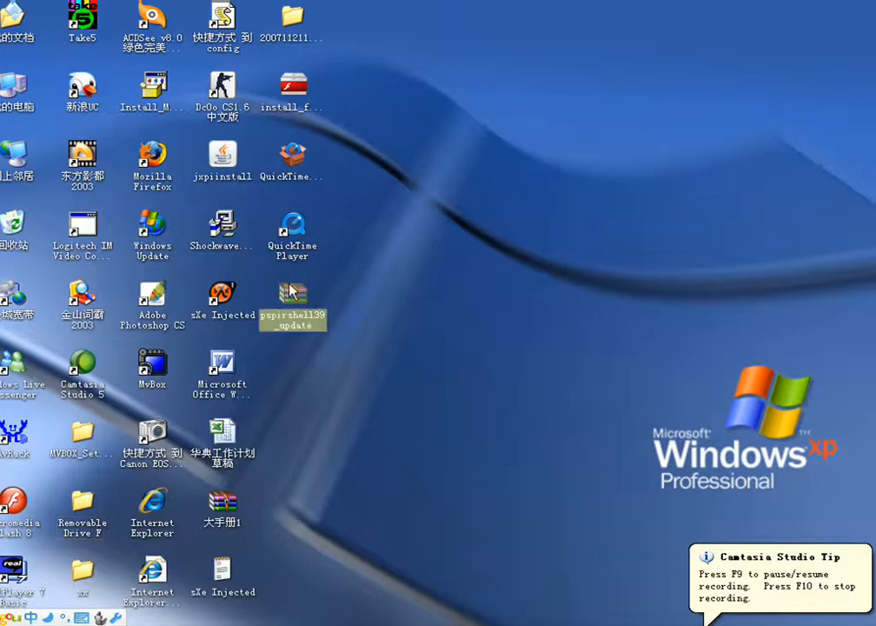
double_click(292, 295)
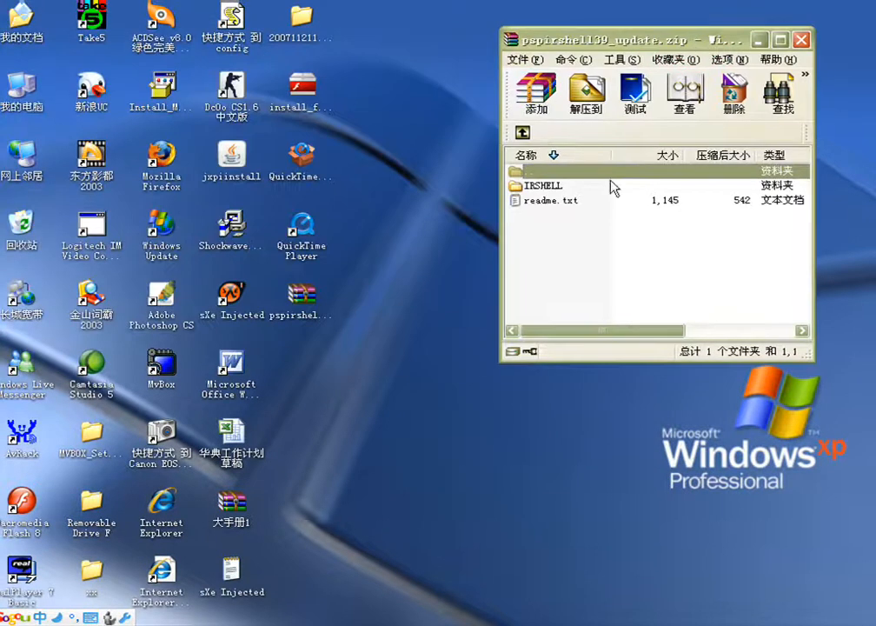
left_click(542, 185)
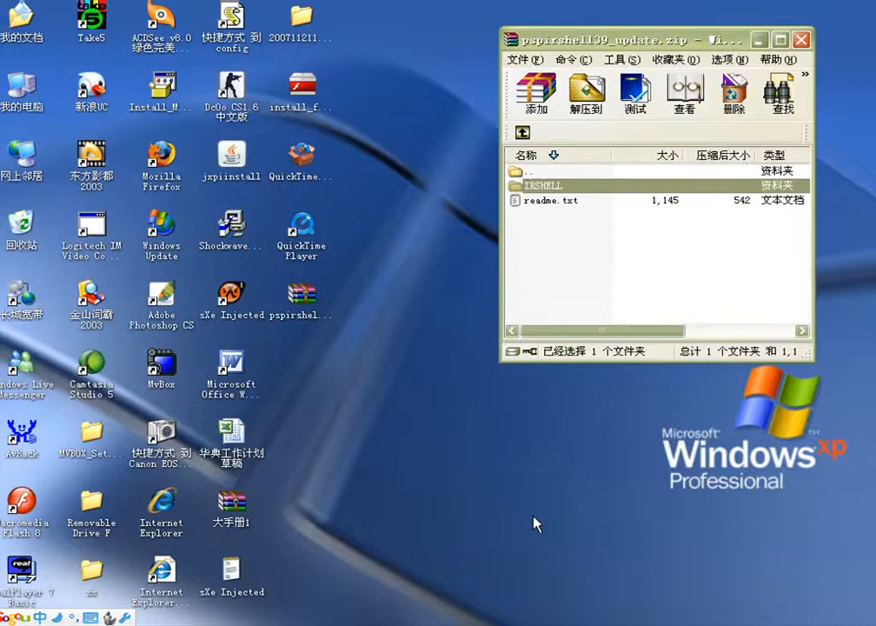
double_click(90, 508)
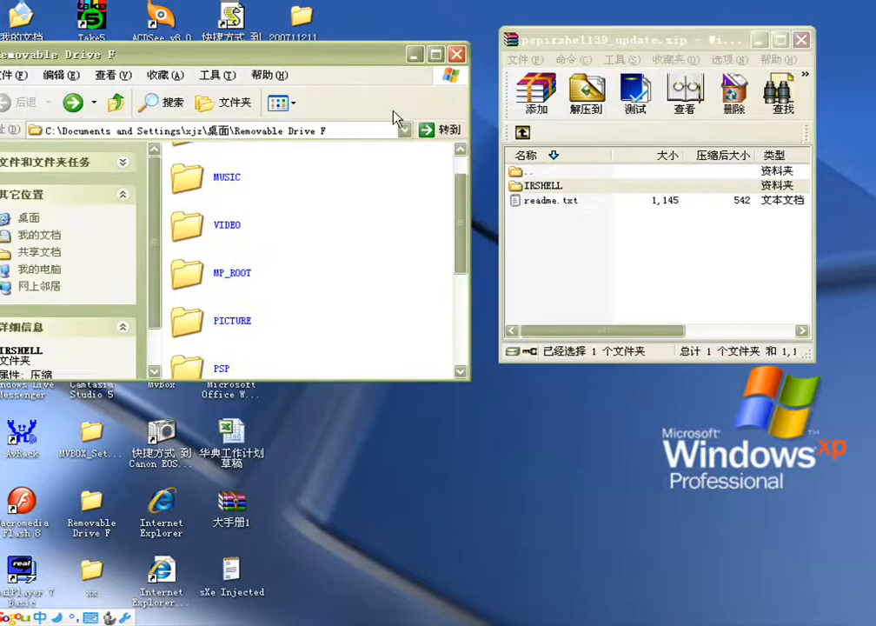
mouse_move(541, 189)
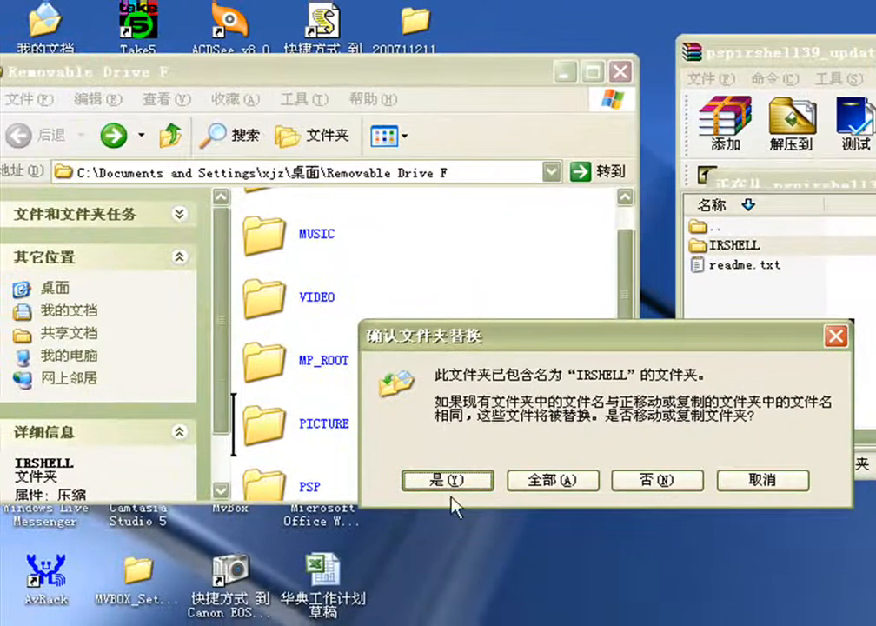
Confirm replacing the existing IRSHELL folder and its PATCH folder on Removable Drive F.
left_click(447, 480)
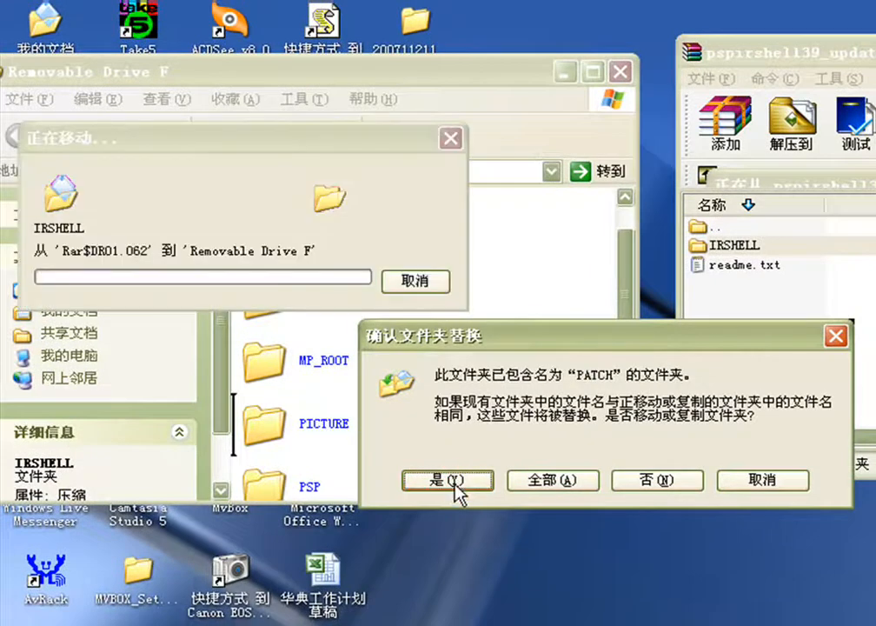
left_click(446, 480)
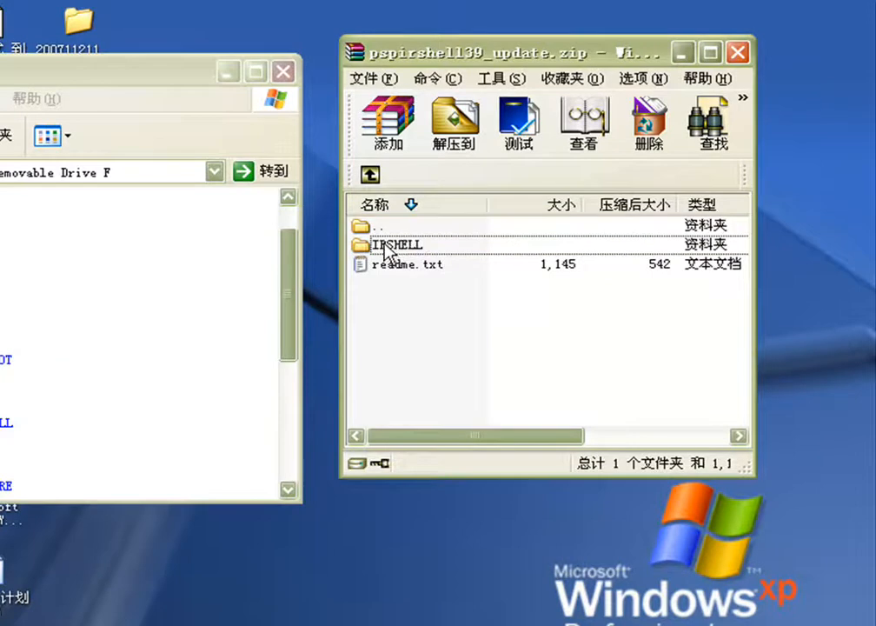
Browse into the archive's IRSHELL folder showing 3.90, then return to the drive window.
double_click(396, 245)
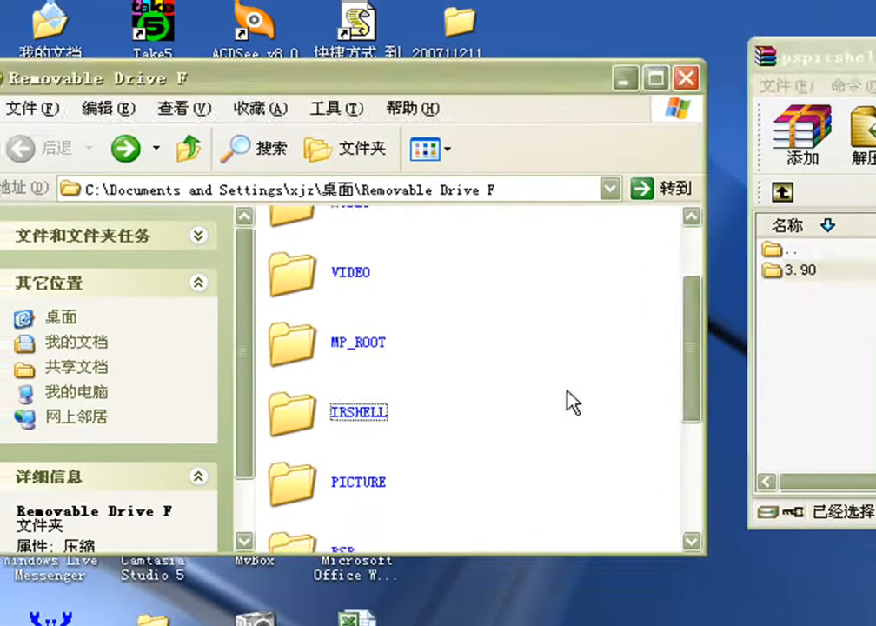
double_click(358, 410)
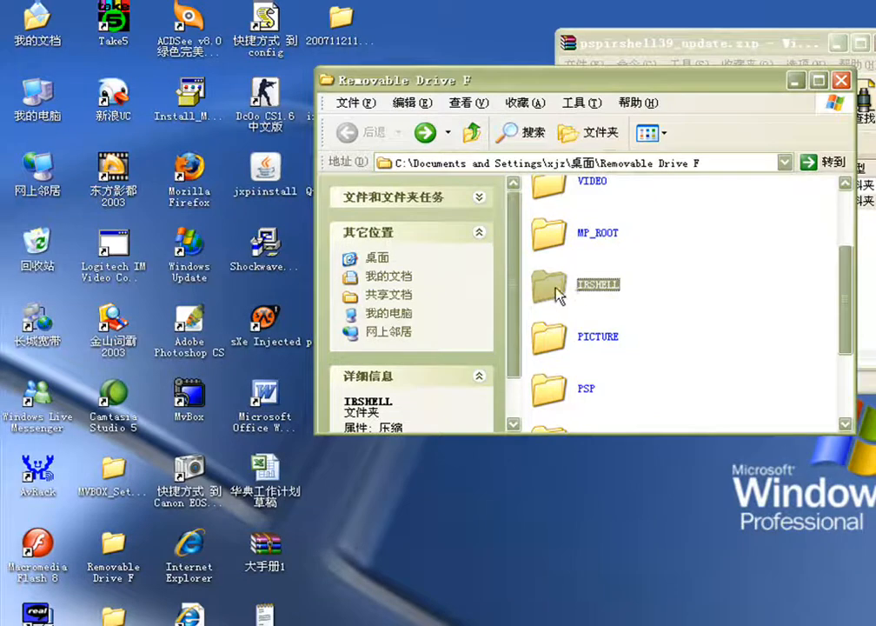
Open IRSHELL on Removable Drive F to view BIN, CFG3X, EXTAPP, PATCH and PRXPLUGIN.
double_click(598, 285)
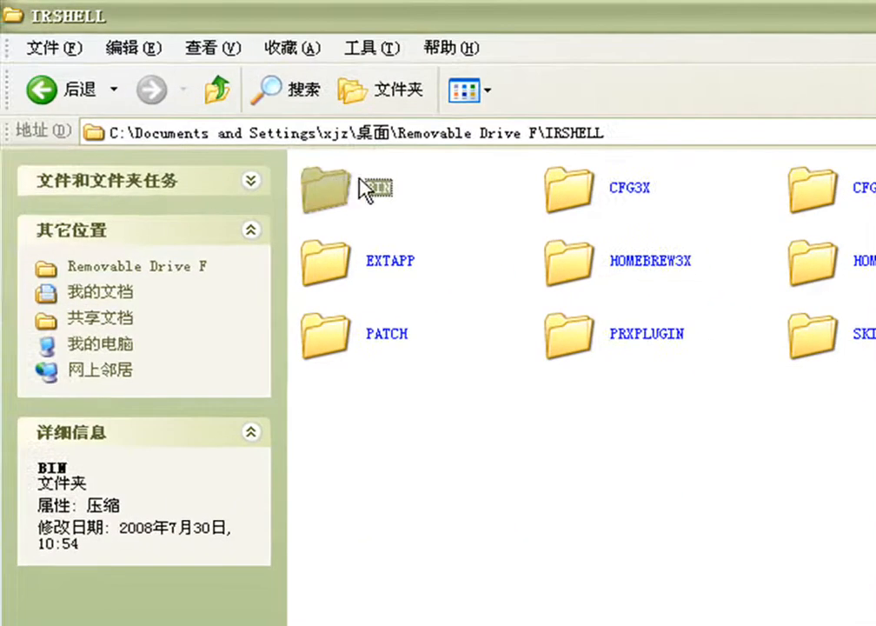
left_click(323, 337)
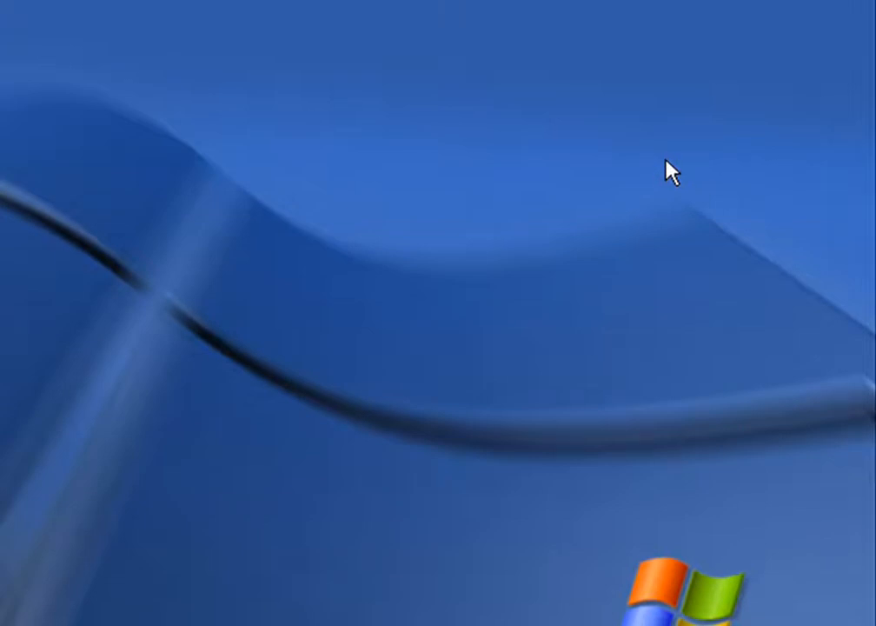
mouse_move(663, 158)
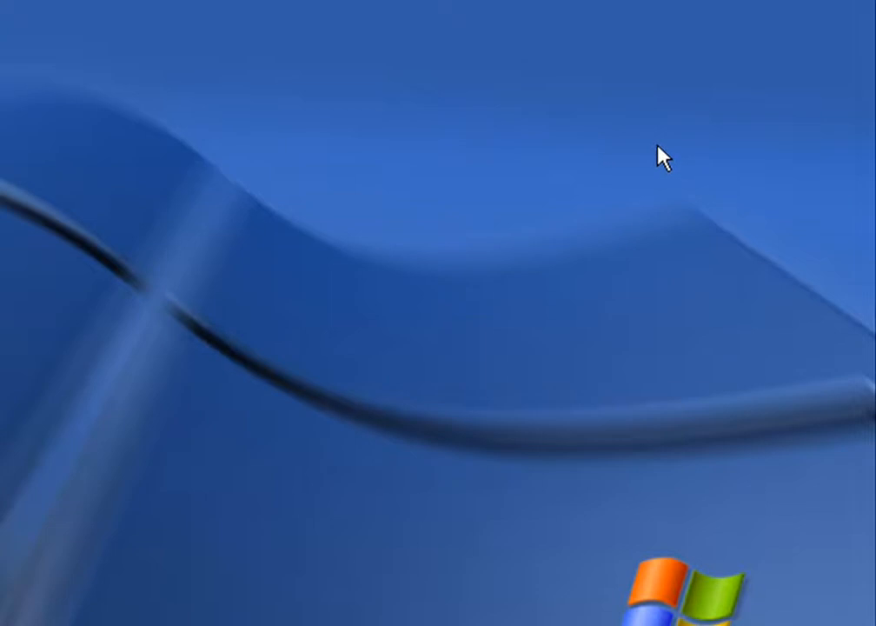
mouse_move(660, 156)
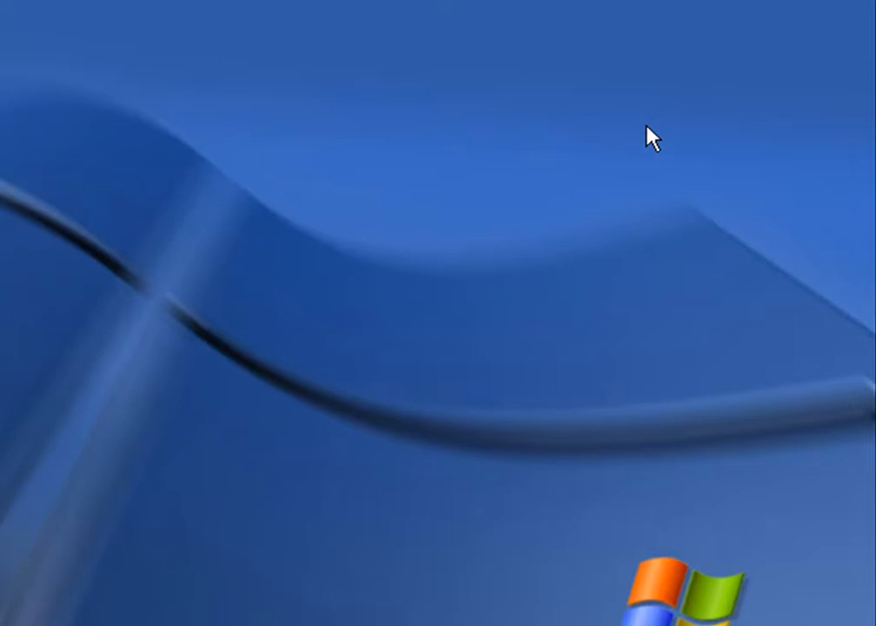
mouse_move(651, 133)
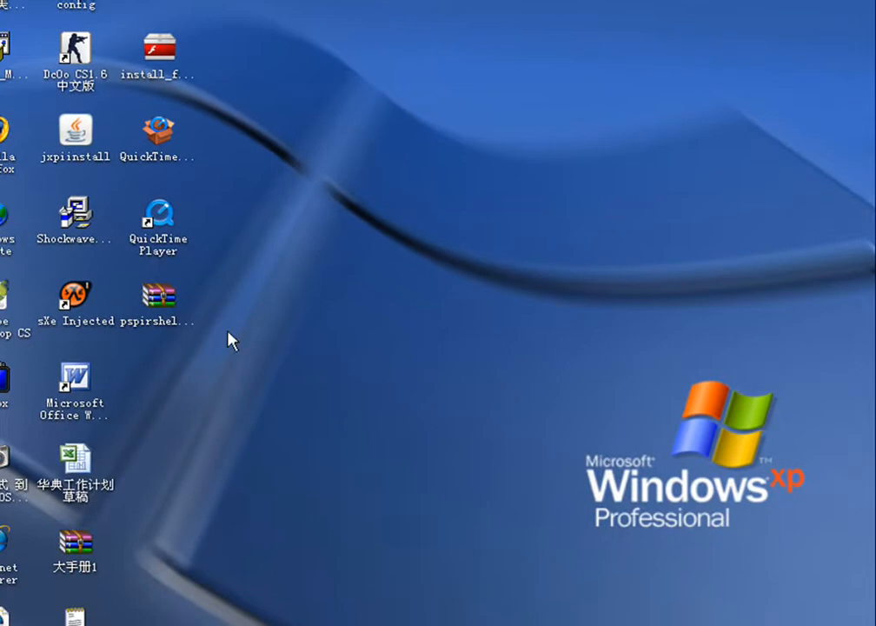
mouse_move(269, 622)
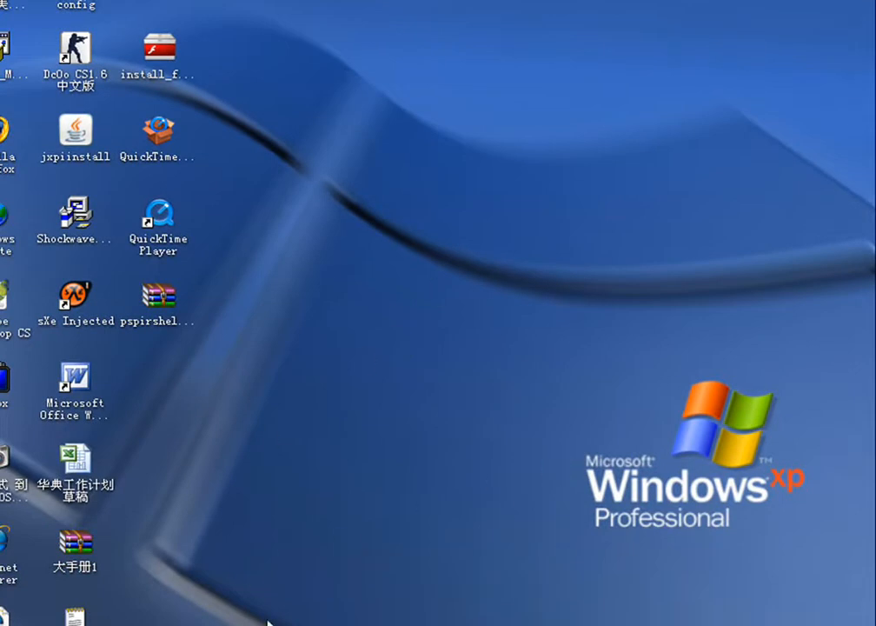